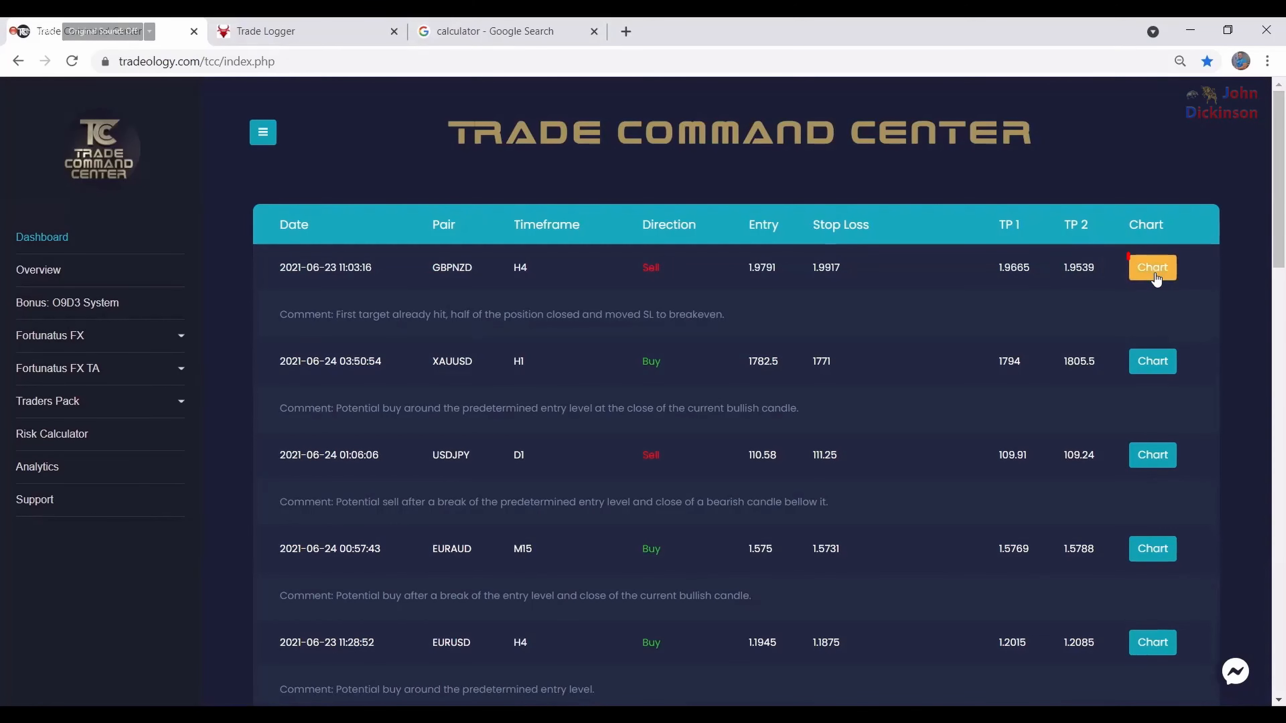
- Open the GBPNZD H4 signal's chart image in a new browser tab
click(1151, 267)
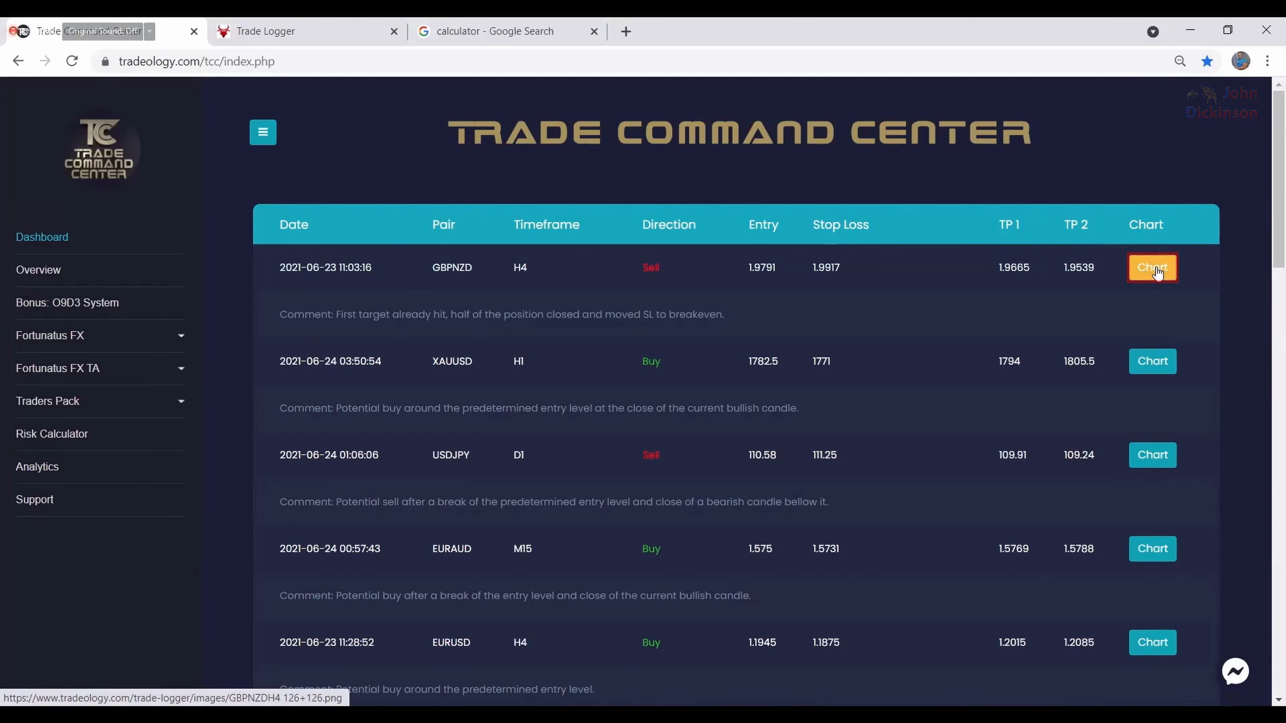
click(1152, 268)
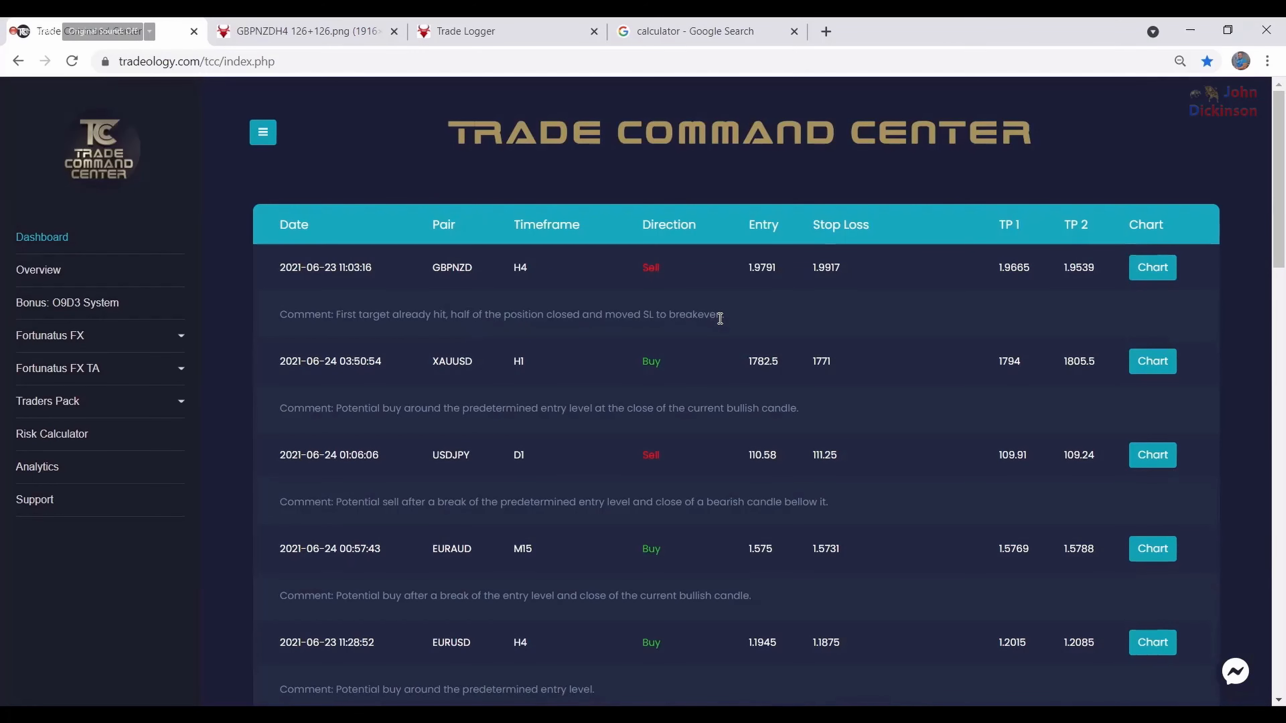
mouse_move(674, 322)
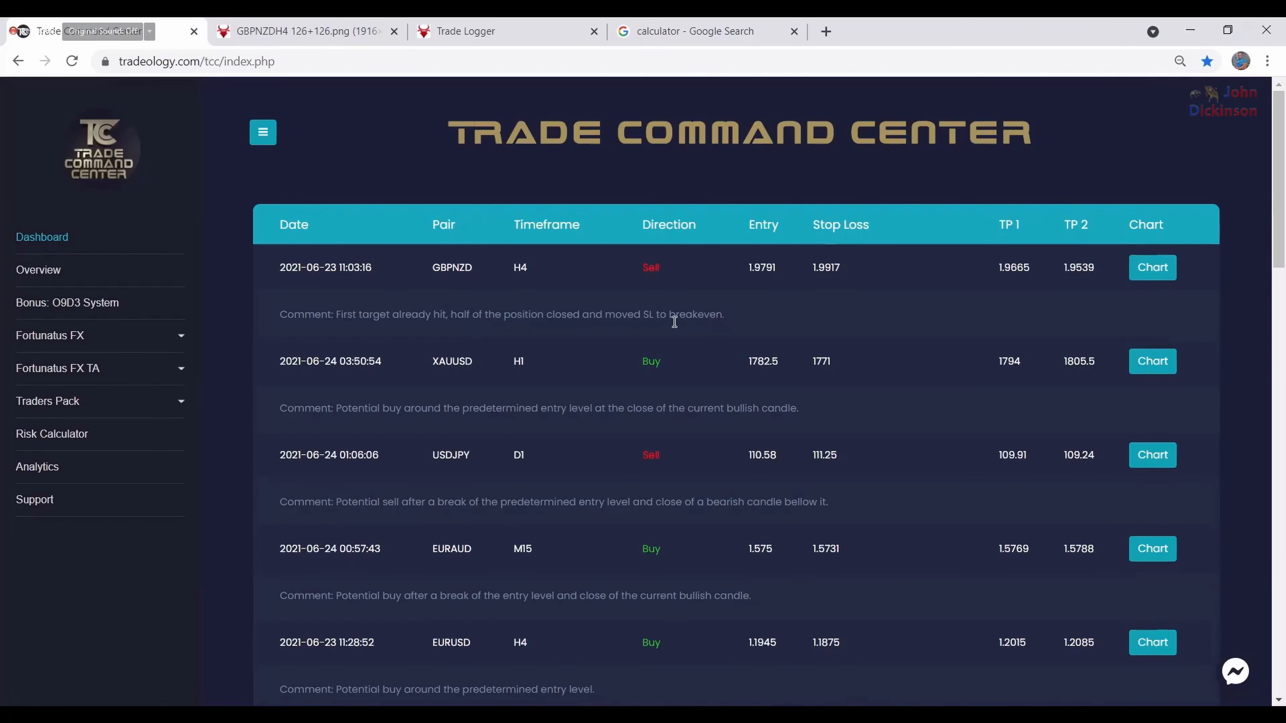
mouse_move(676, 300)
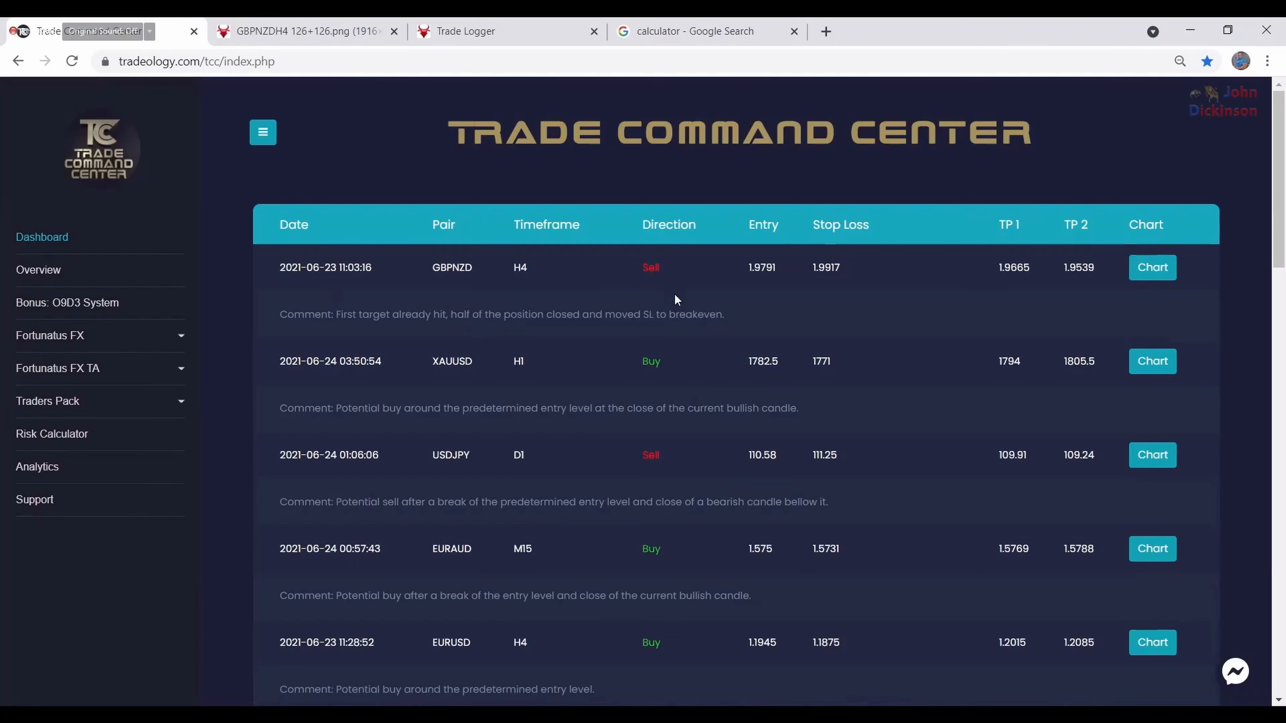
mouse_move(760, 353)
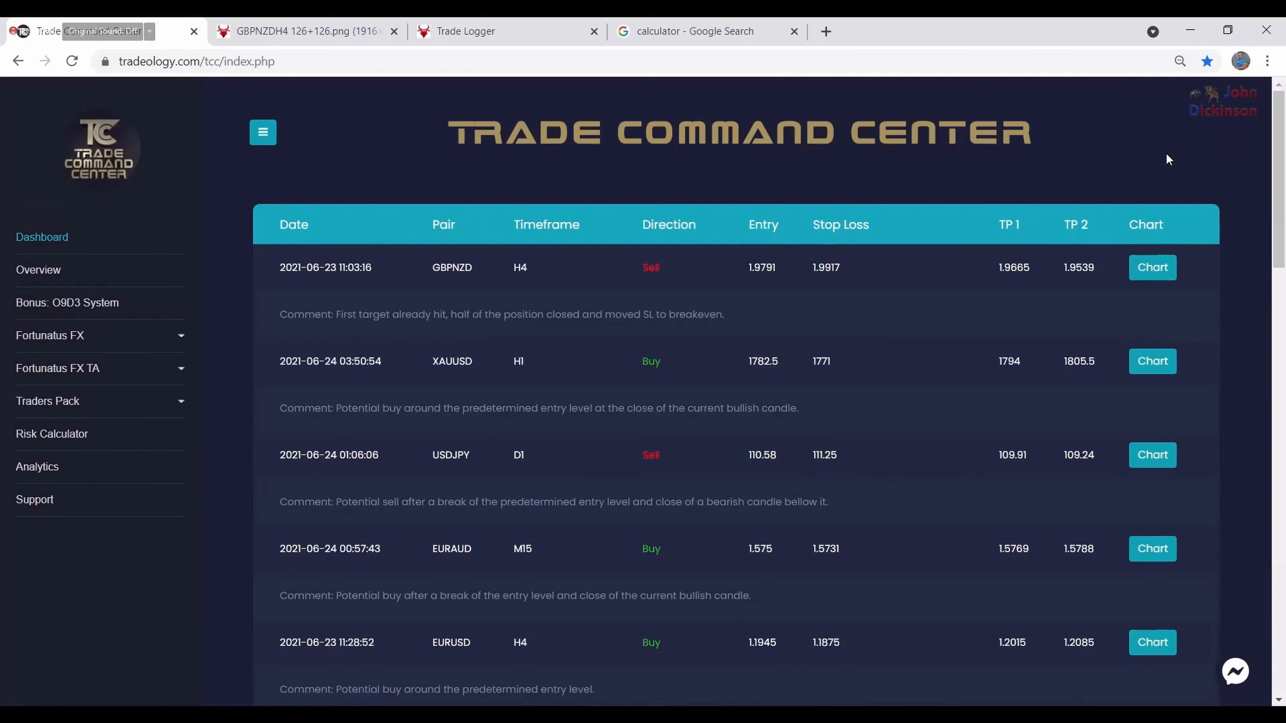
mouse_move(586, 471)
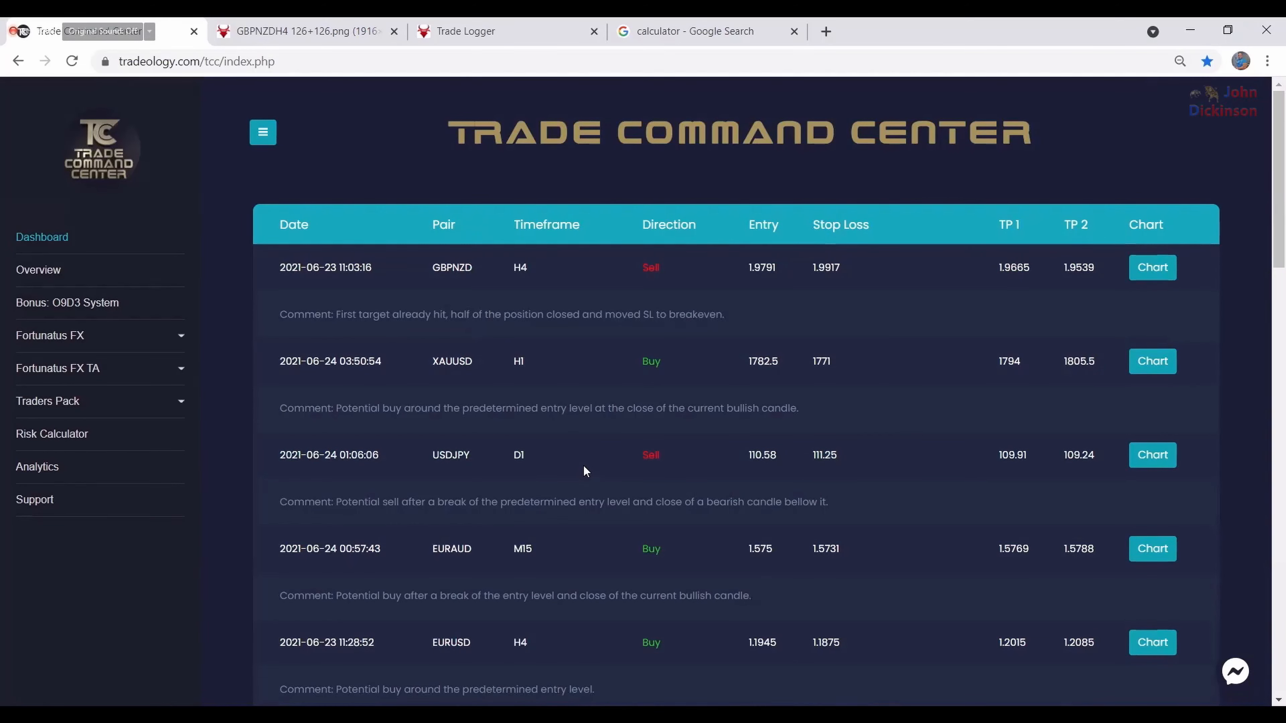
- Open the USDJPY Daily signal's chart image showing SL, Entry, TP 1 and TP 2
click(1151, 456)
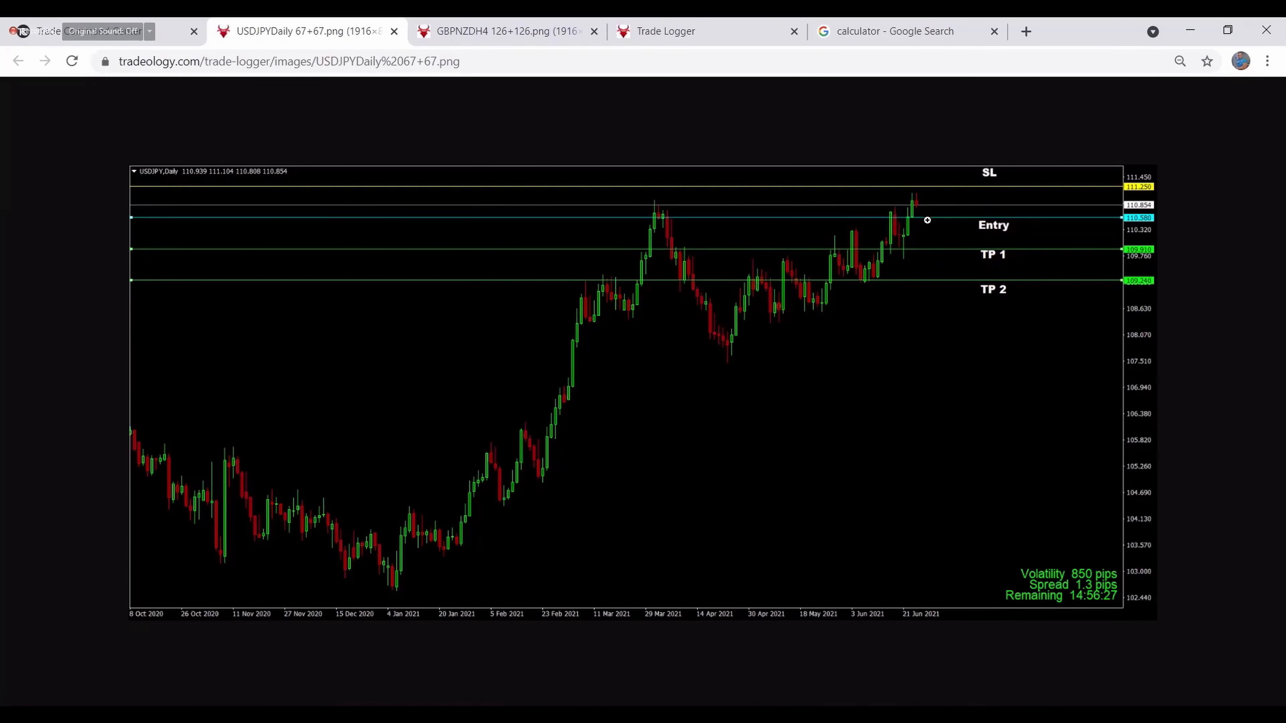
mouse_move(926, 222)
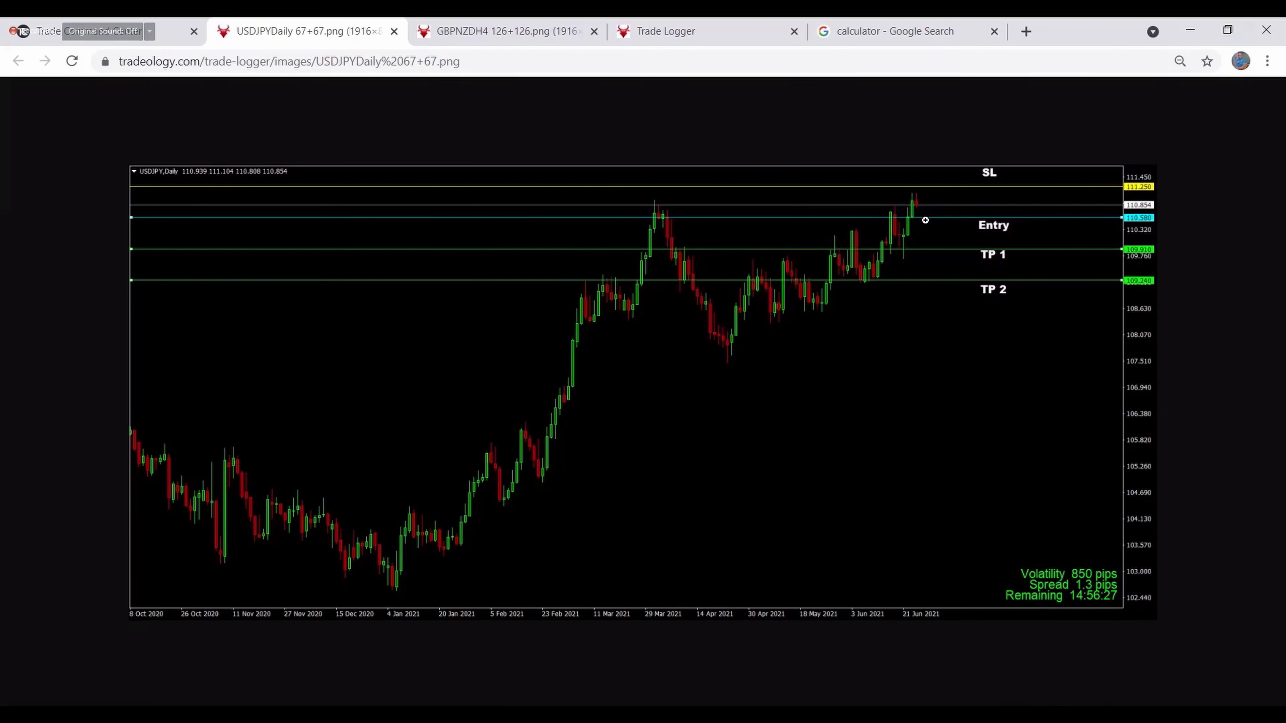
mouse_move(947, 196)
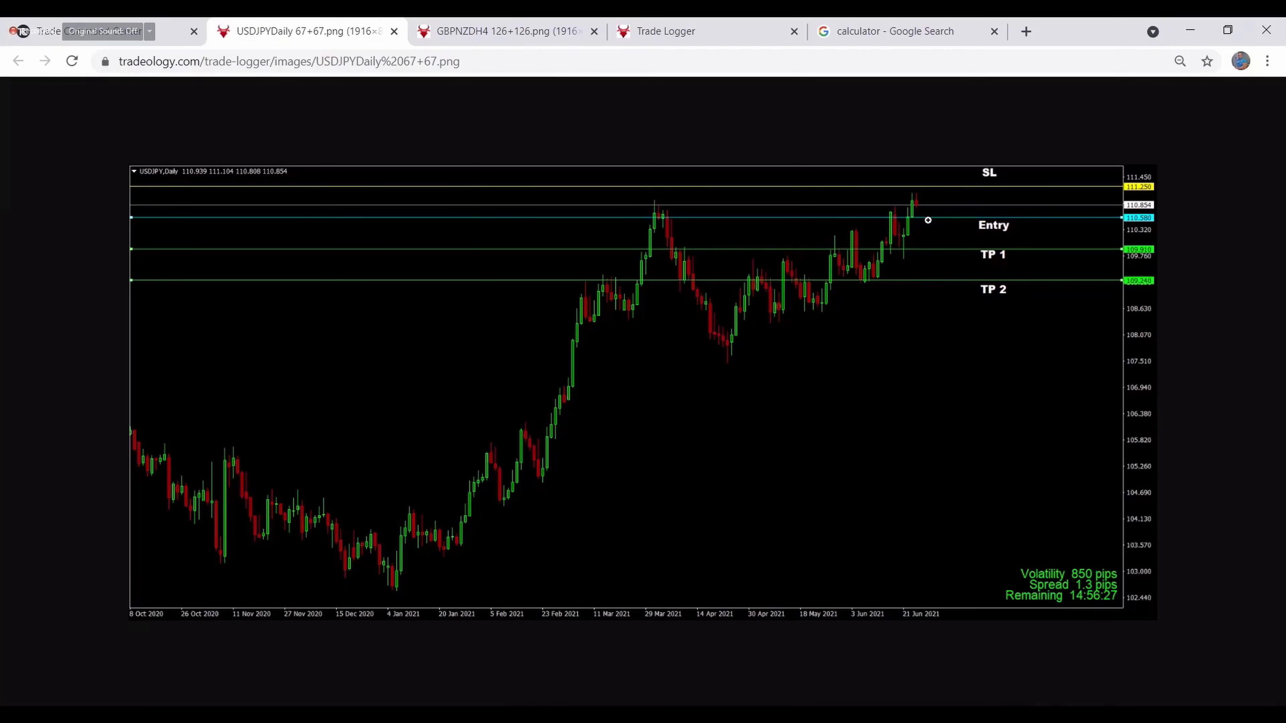
mouse_move(1004, 254)
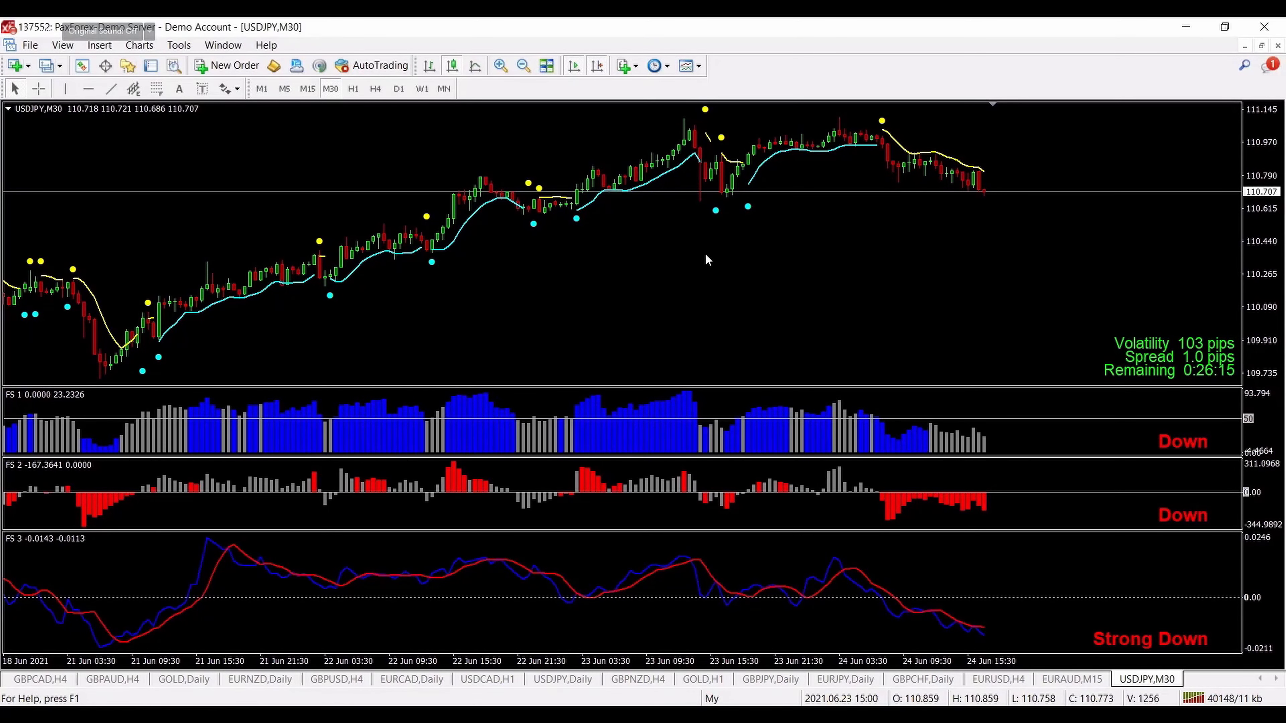
- Apply the Empty template to the USDJPY chart and switch it to the D1 timeframe
right_click(708, 261)
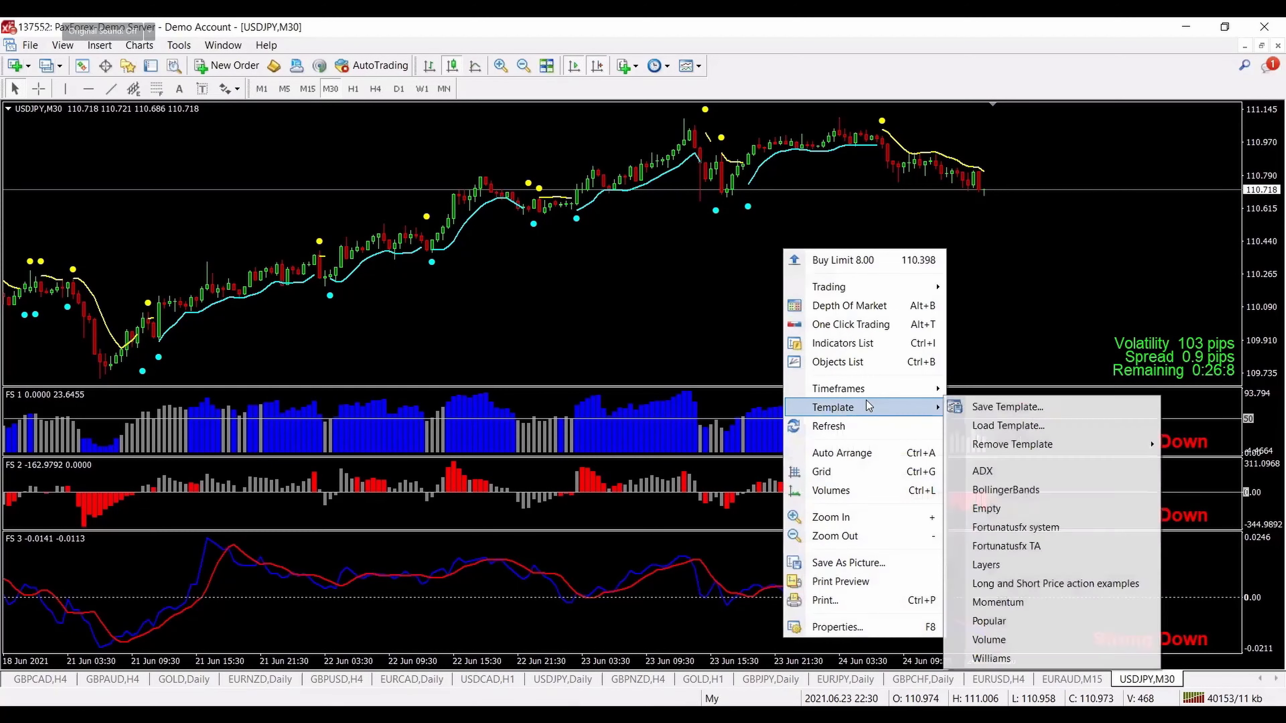
click(986, 508)
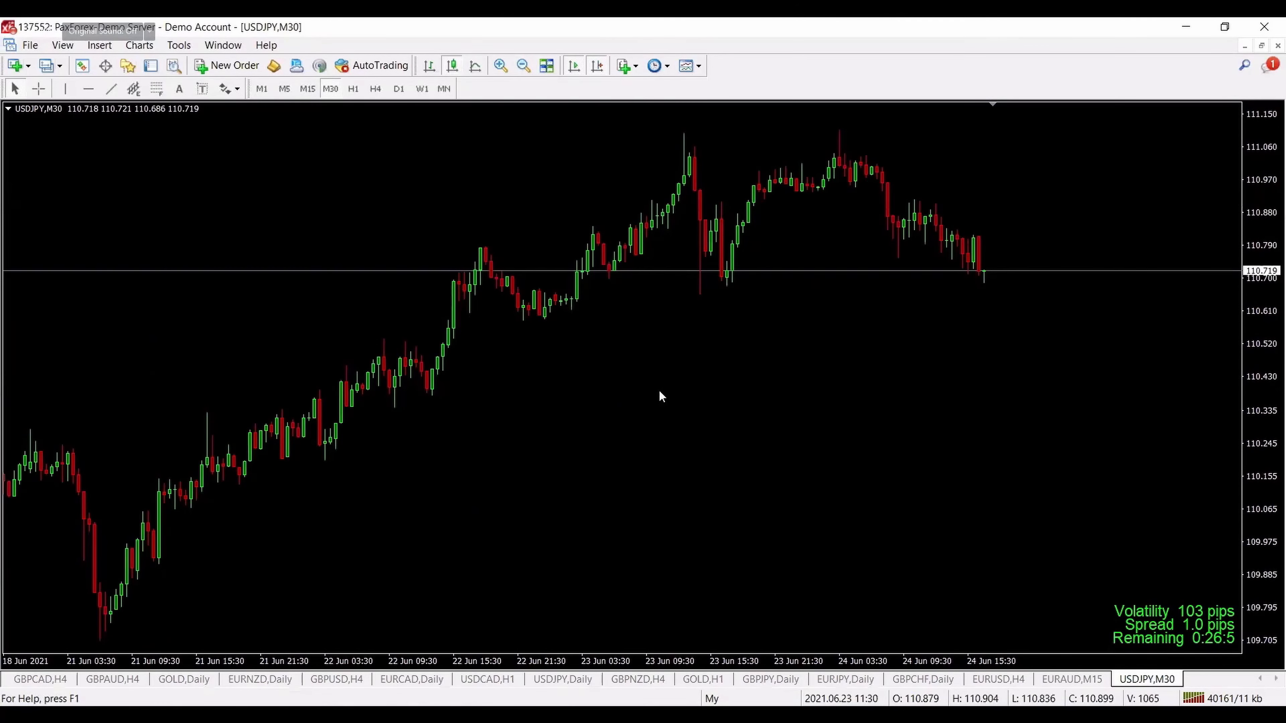
click(398, 88)
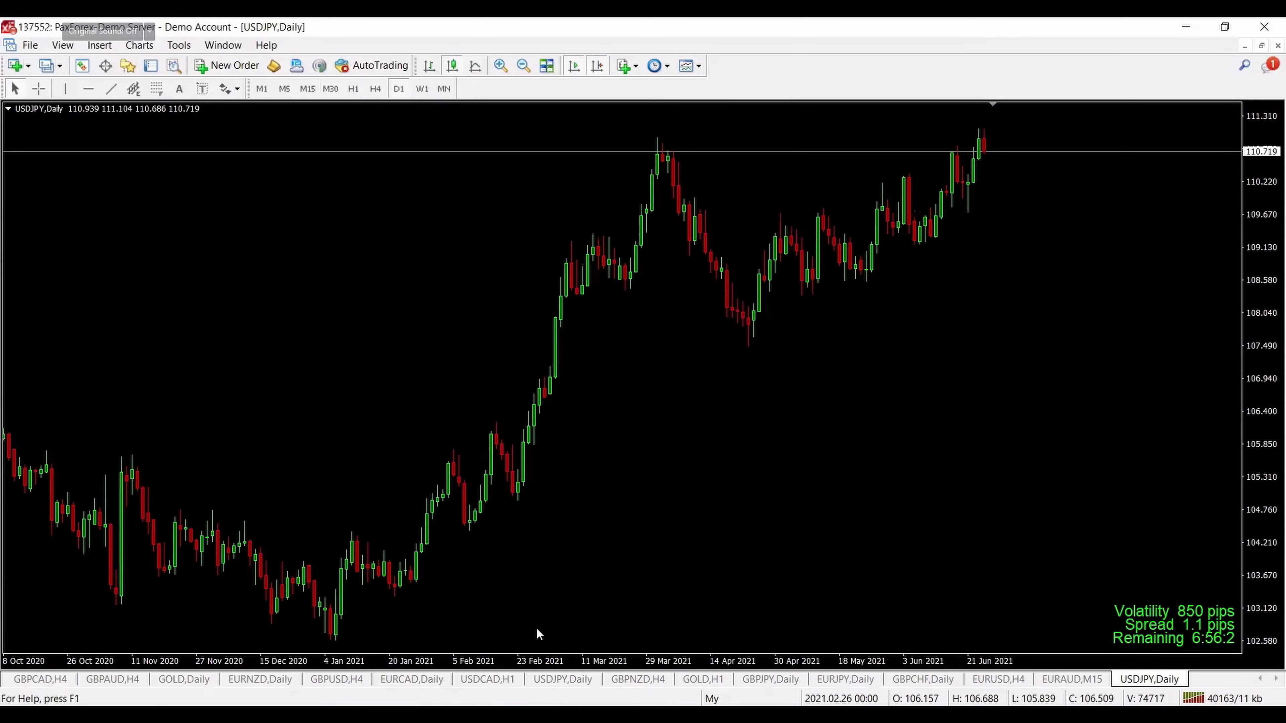
mouse_move(778, 584)
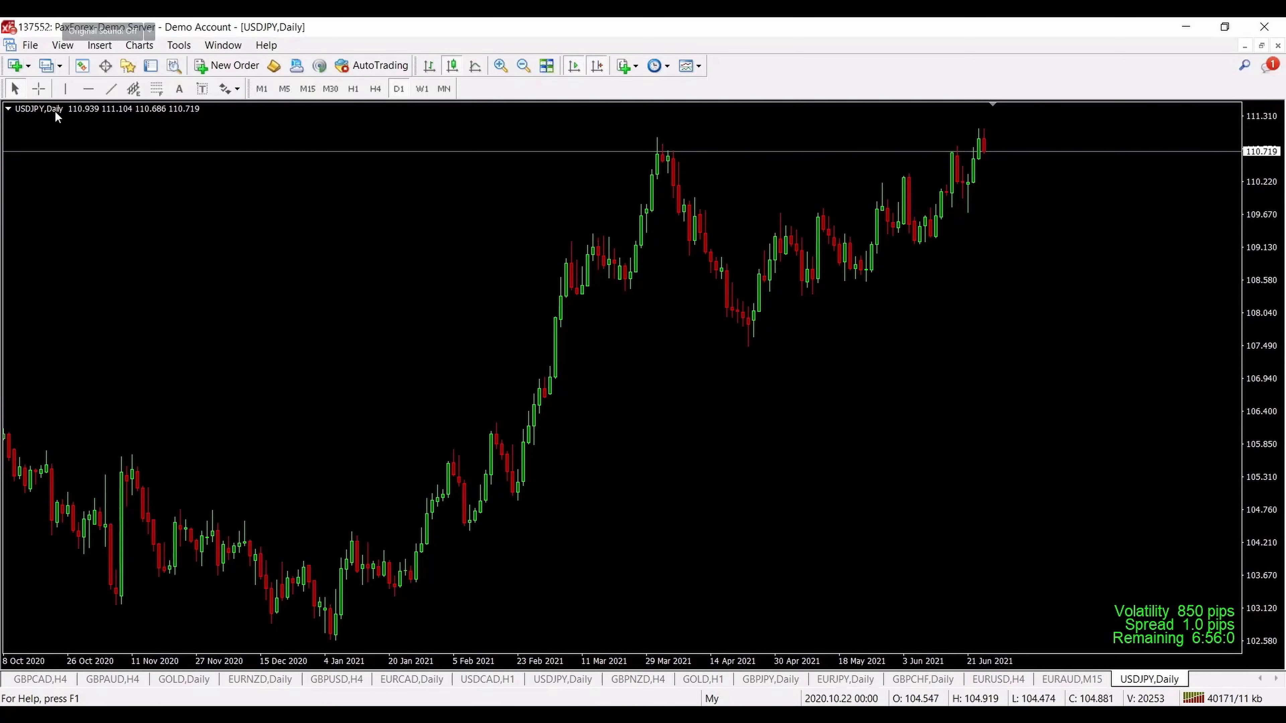
mouse_move(958, 271)
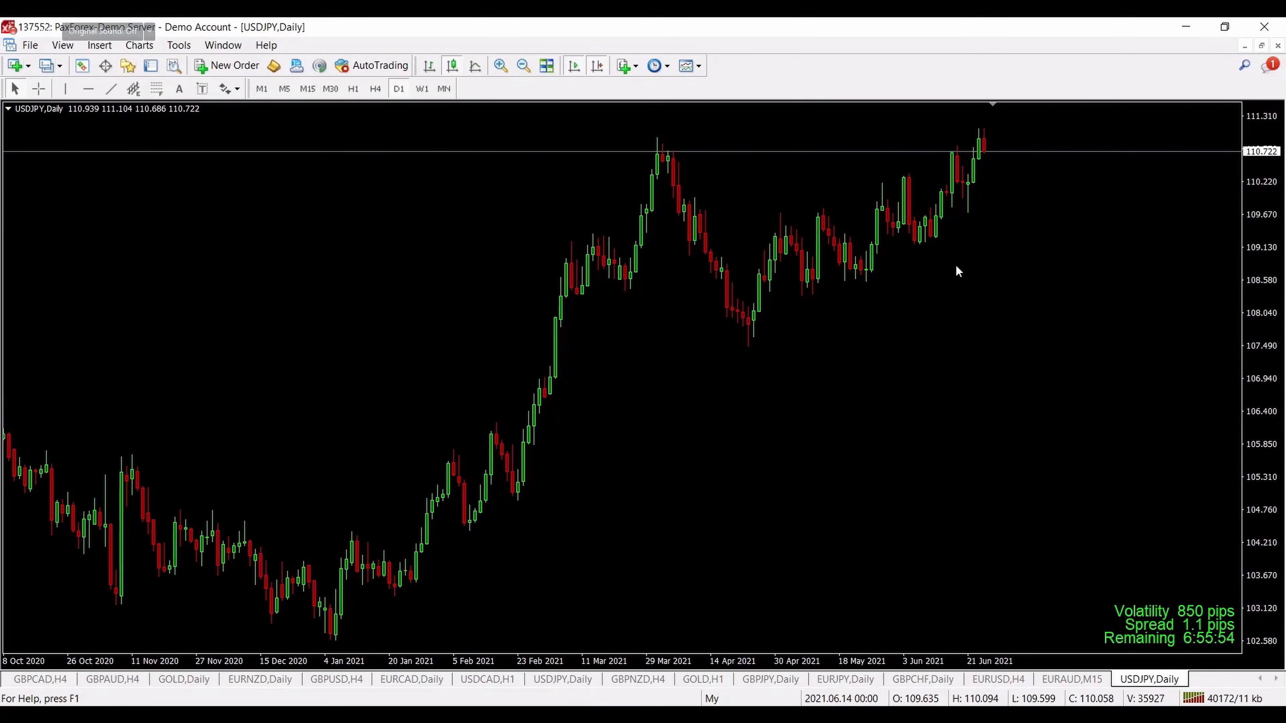
mouse_move(974, 366)
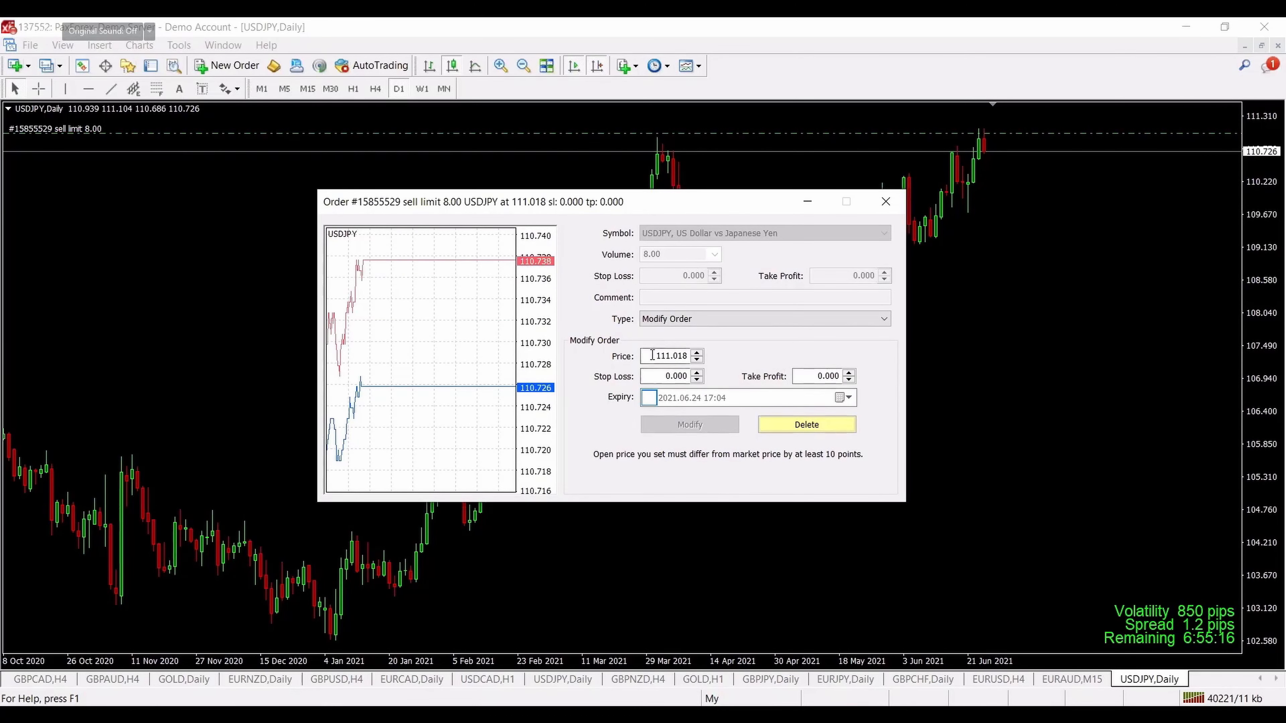
- Edit the pending order's entry price, then copy the signal's TP 1 value 109.91
click(668, 355)
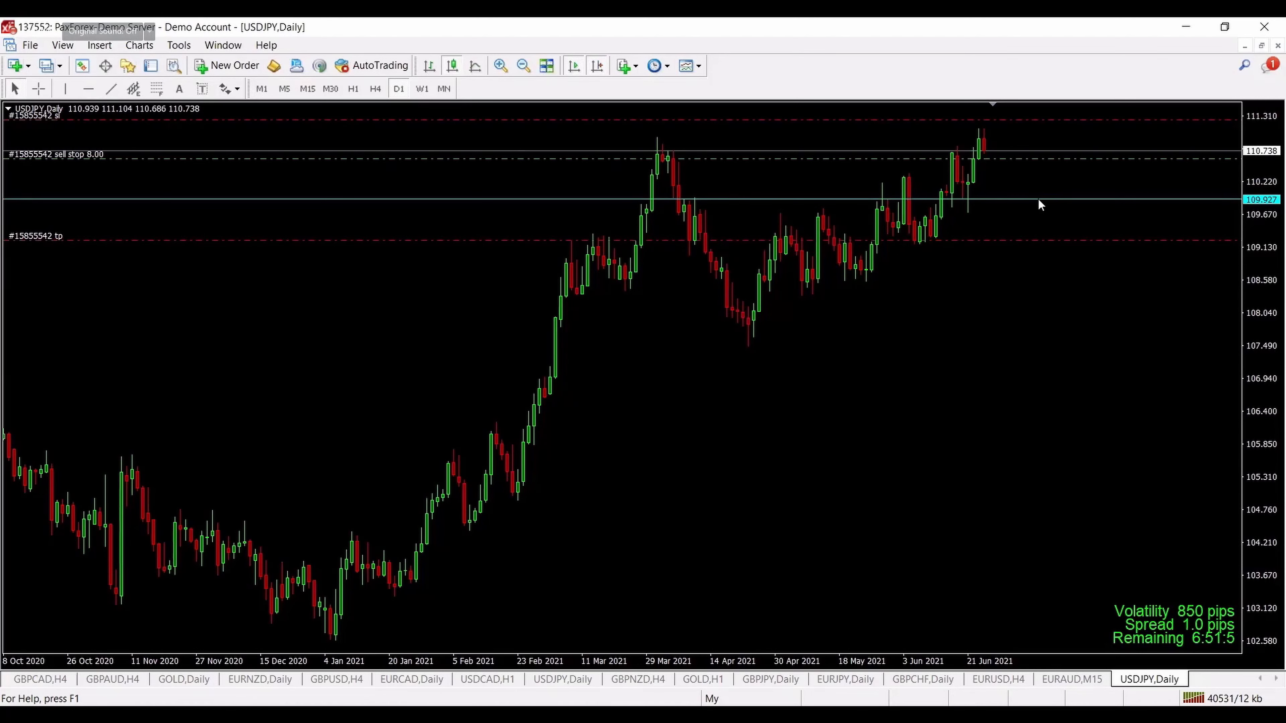
mouse_move(264, 162)
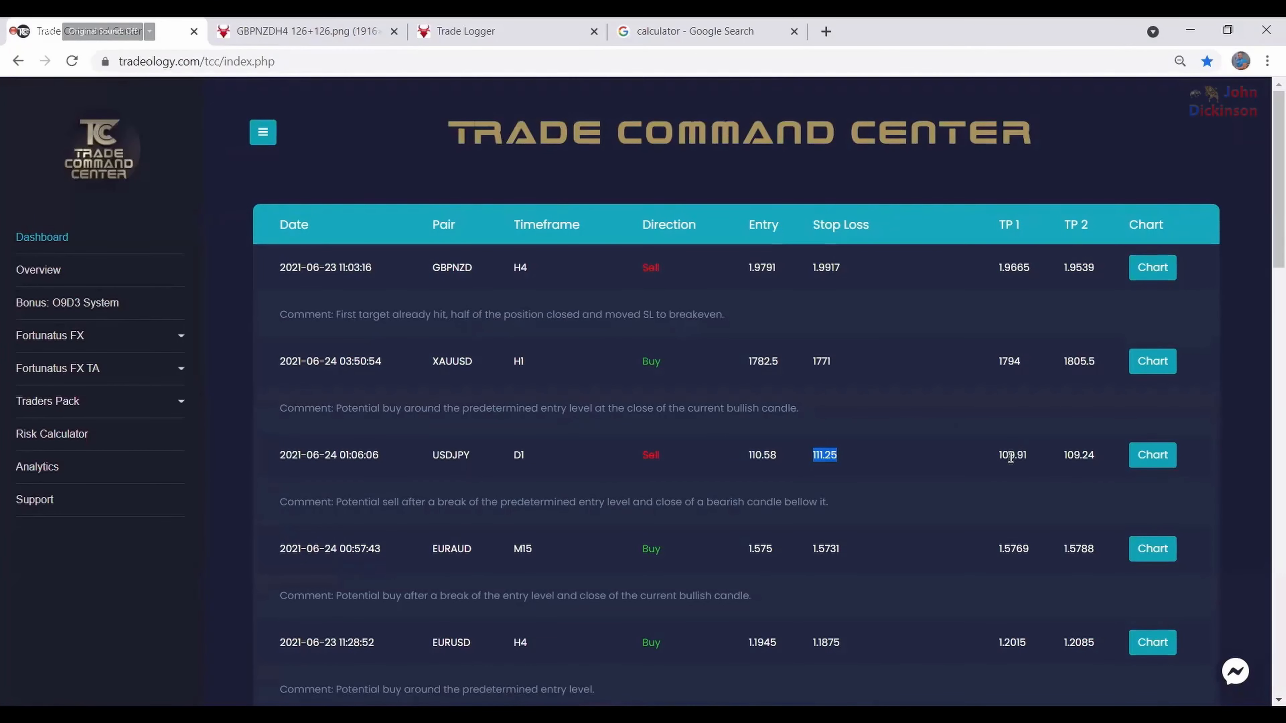
right_click(1013, 455)
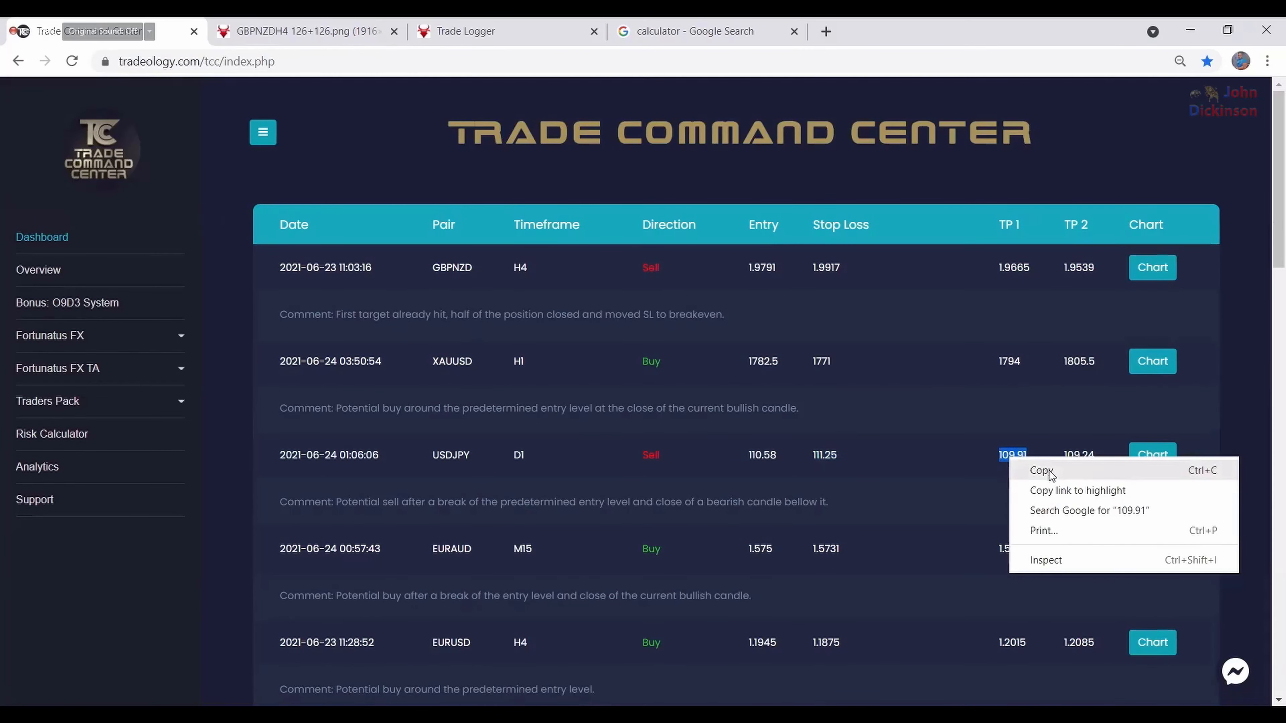
click(738, 569)
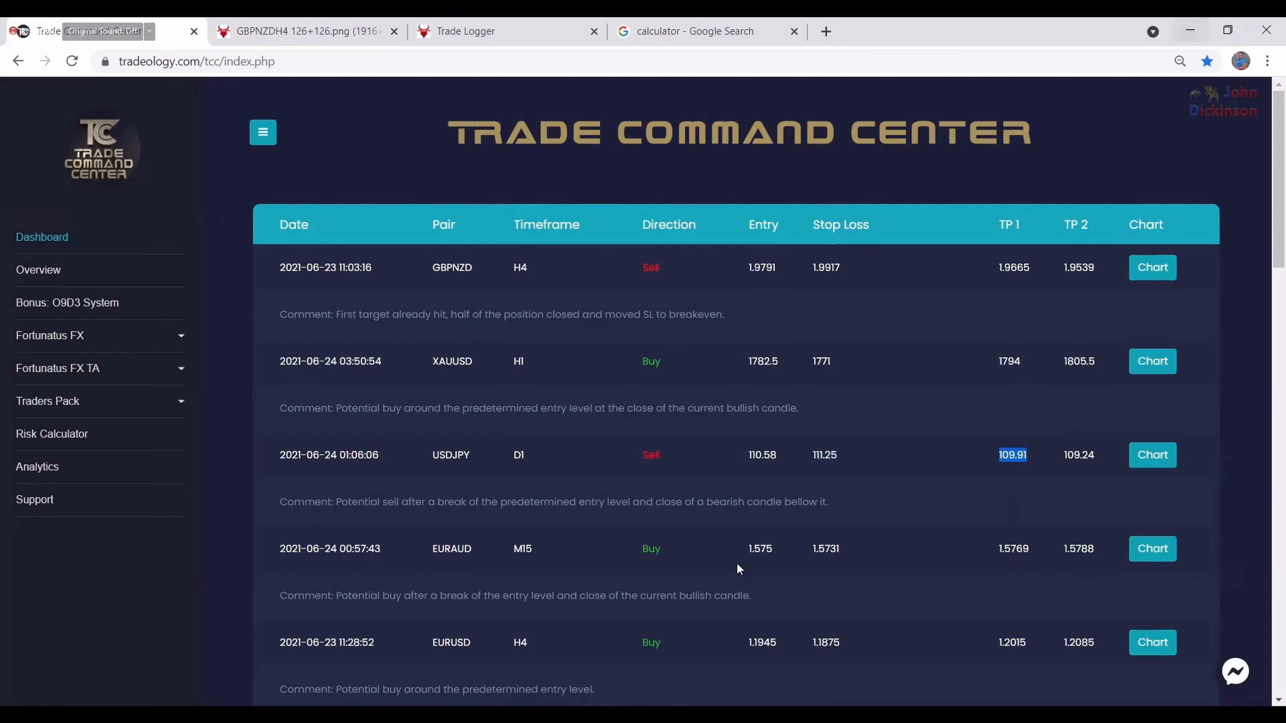